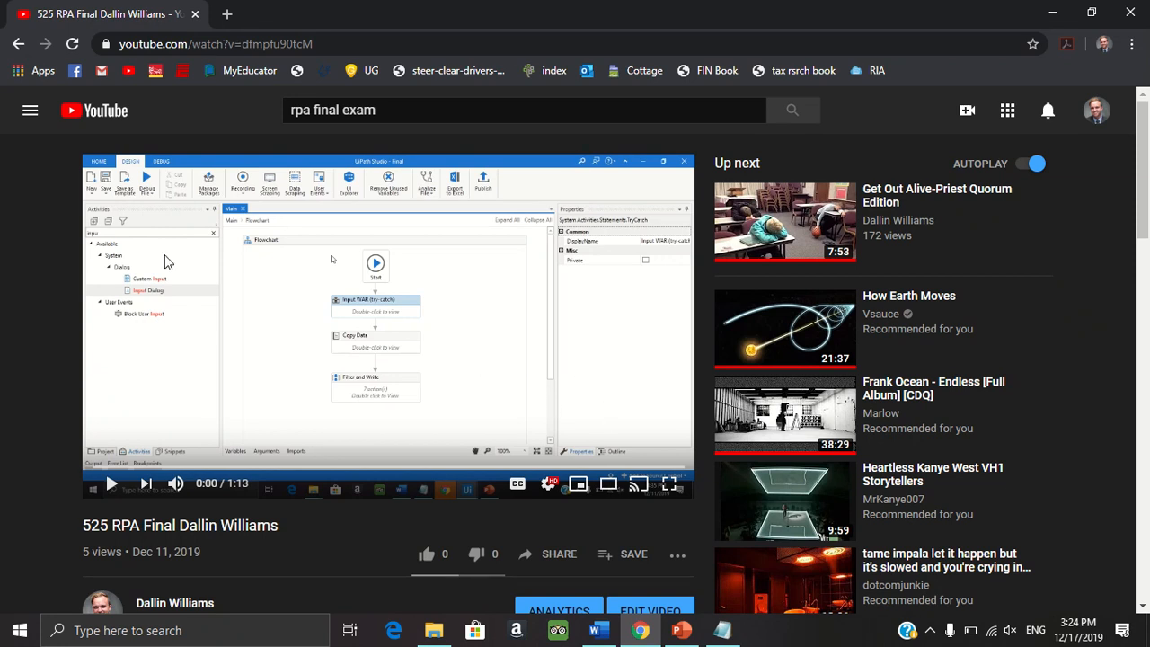
mouse_move(66, 155)
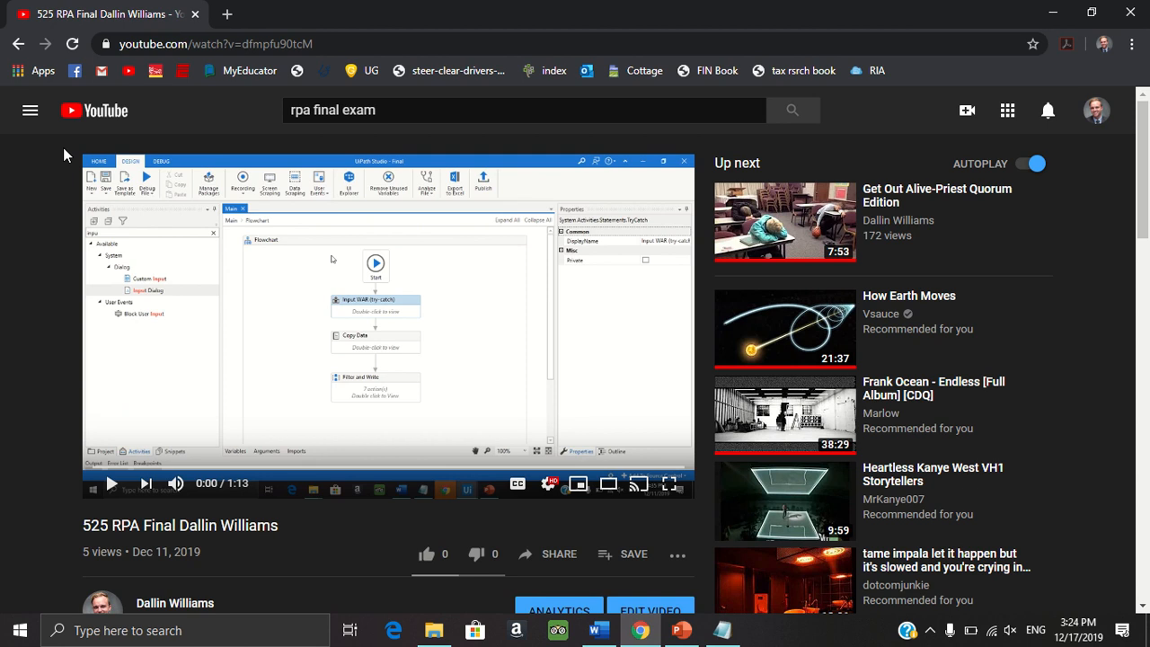
mouse_move(324, 242)
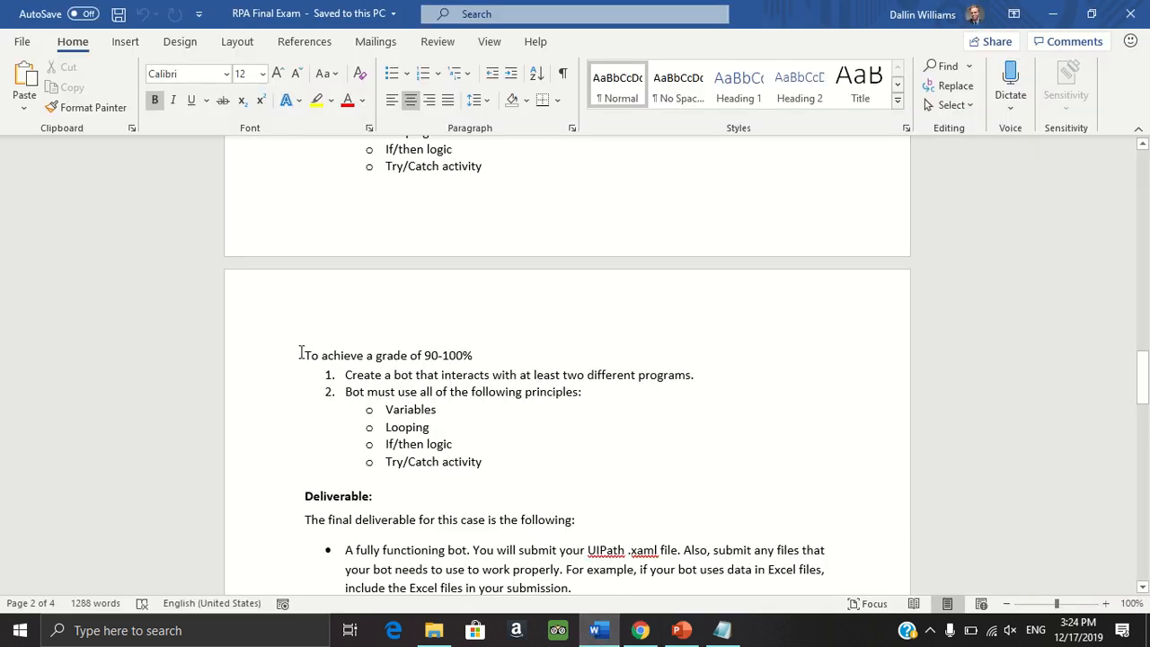
Step: Highlight the grade 90-100% requirements and the four required bot principles in the exam document
left_click_drag(301, 355, 492, 462)
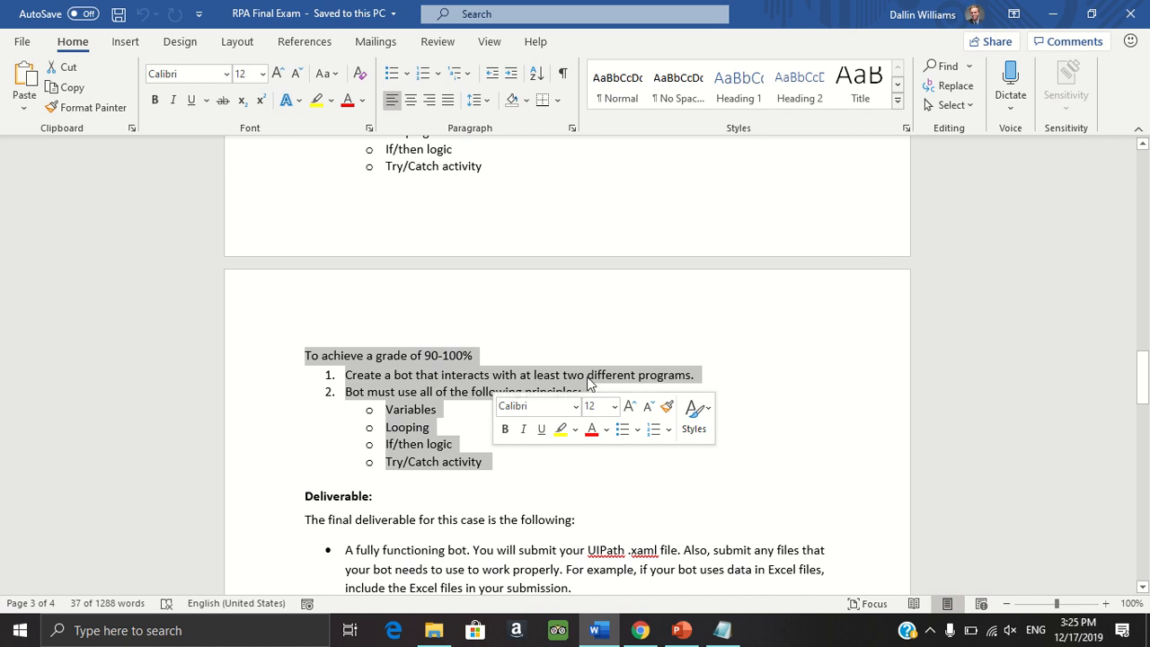
mouse_move(552, 474)
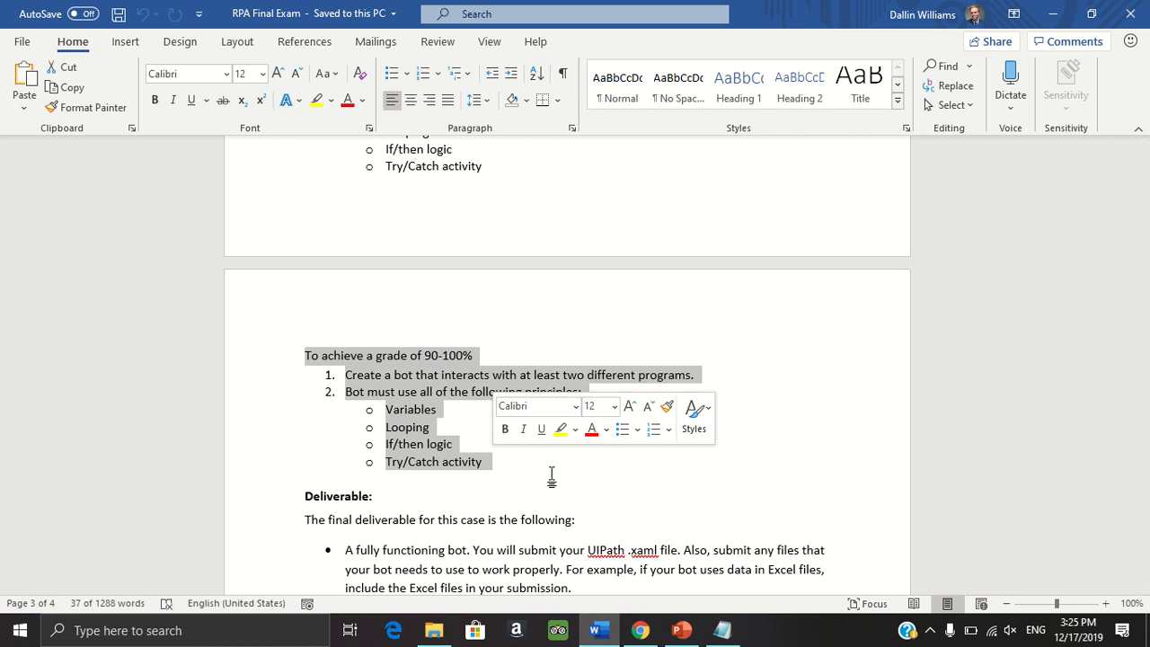
left_click(305, 478)
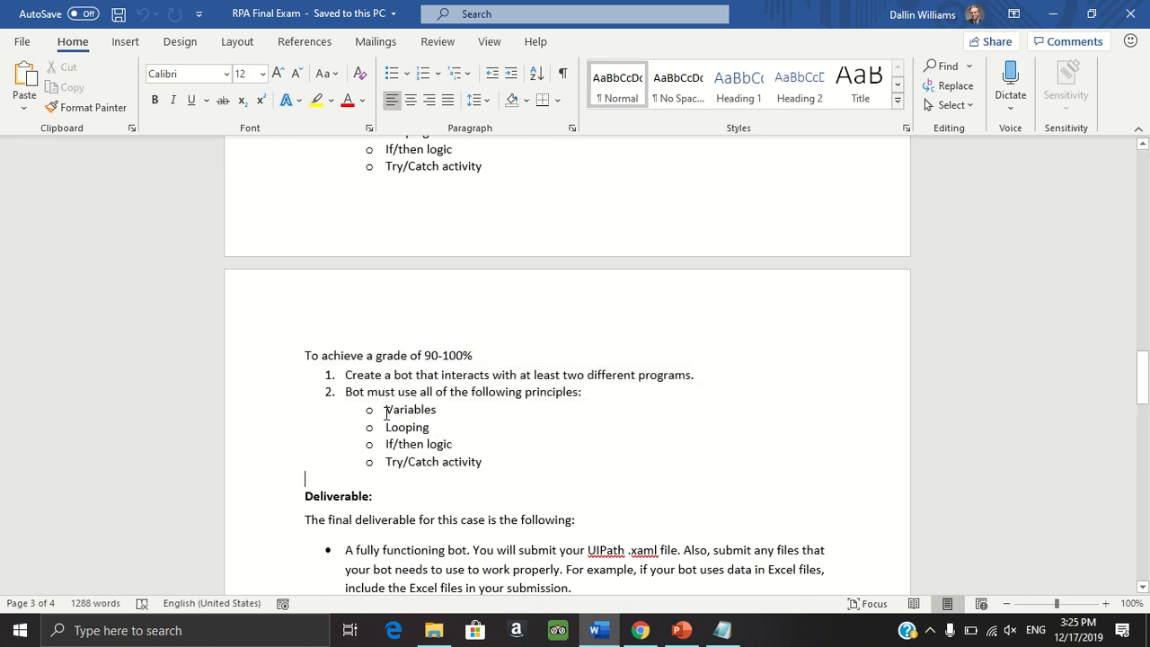
left_click_drag(384, 409, 485, 461)
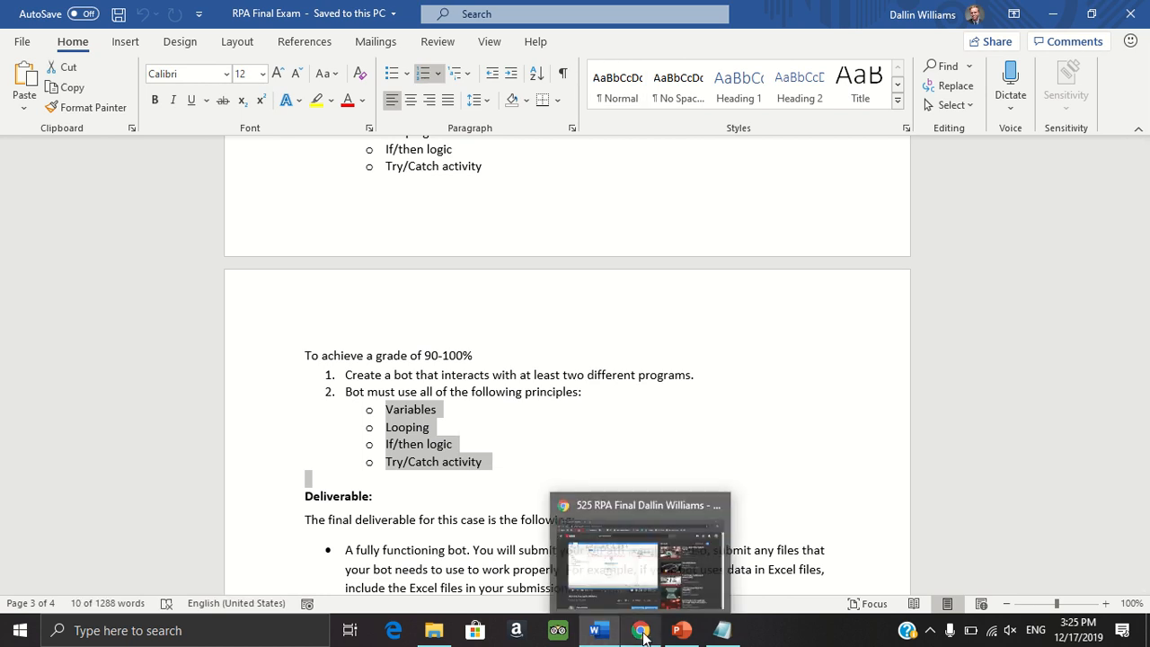
Step: Return to the RPA Final demo in Chrome and play it full screen up to the Minimum WAR prompt
left_click(639, 630)
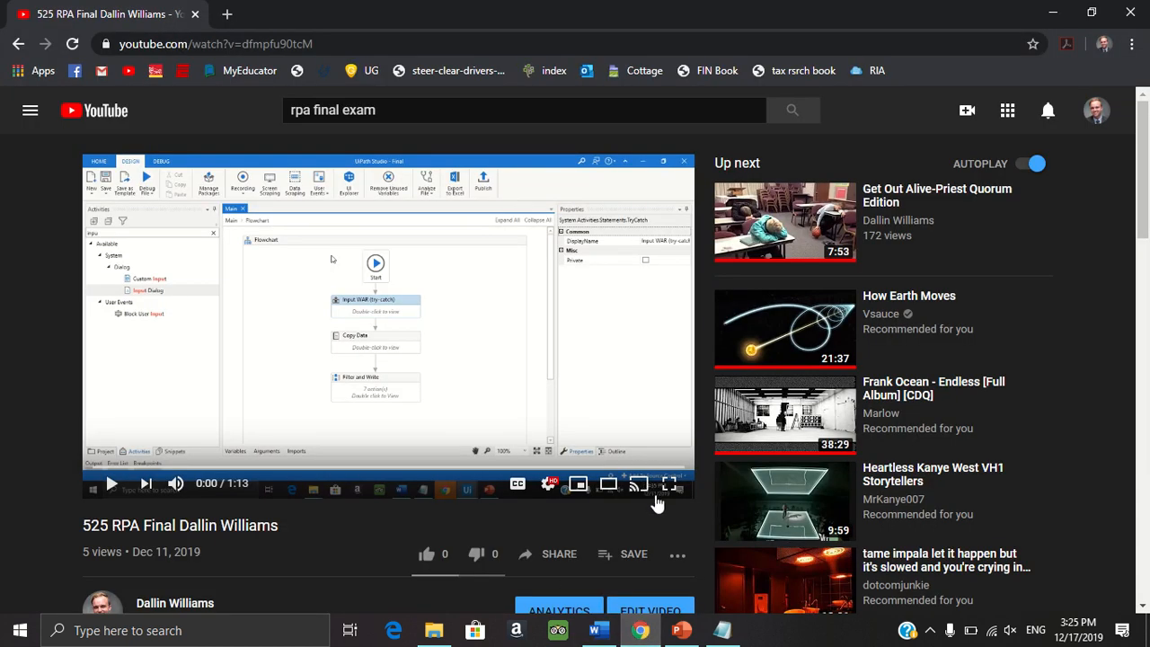
left_click(668, 484)
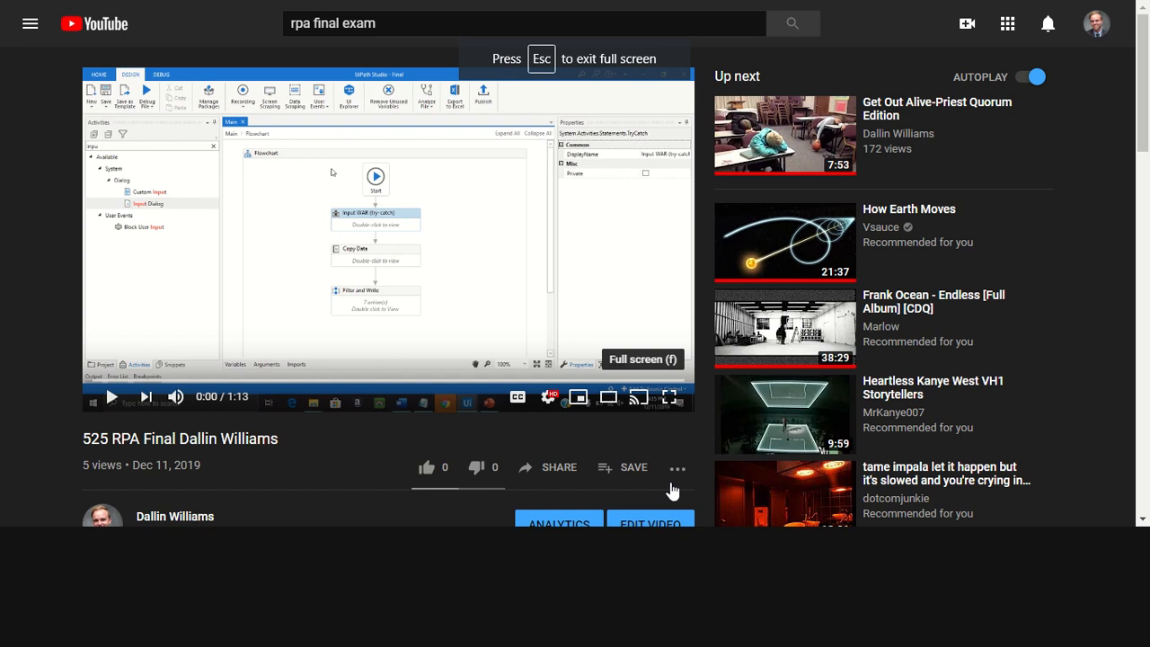
mouse_move(673, 491)
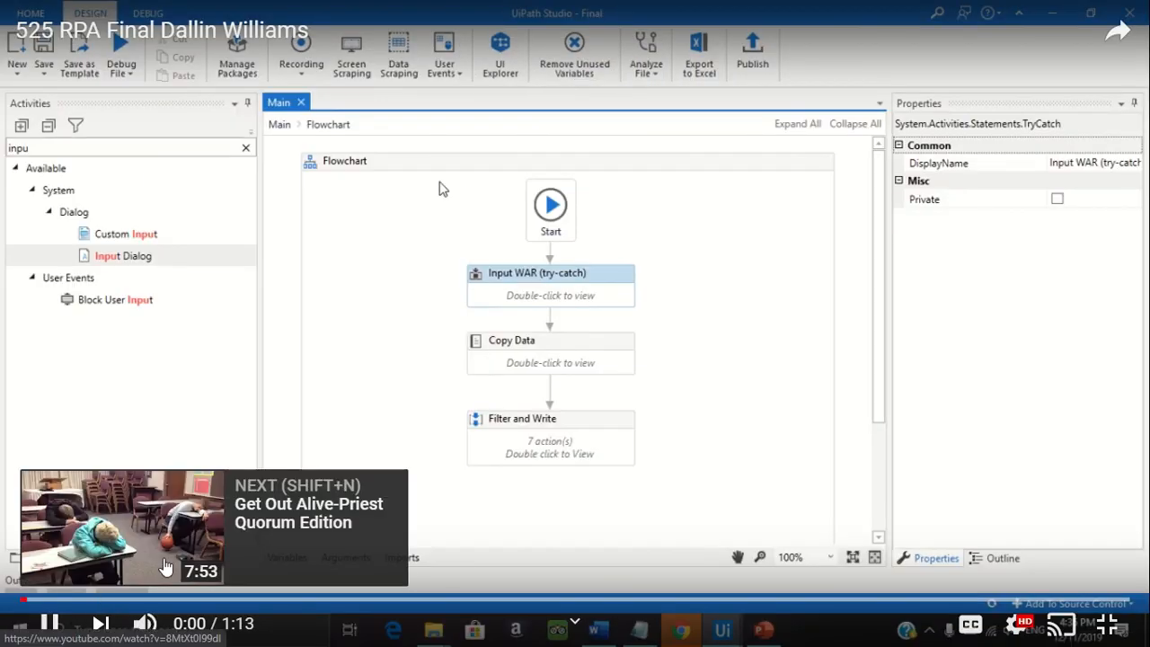
left_click(122, 59)
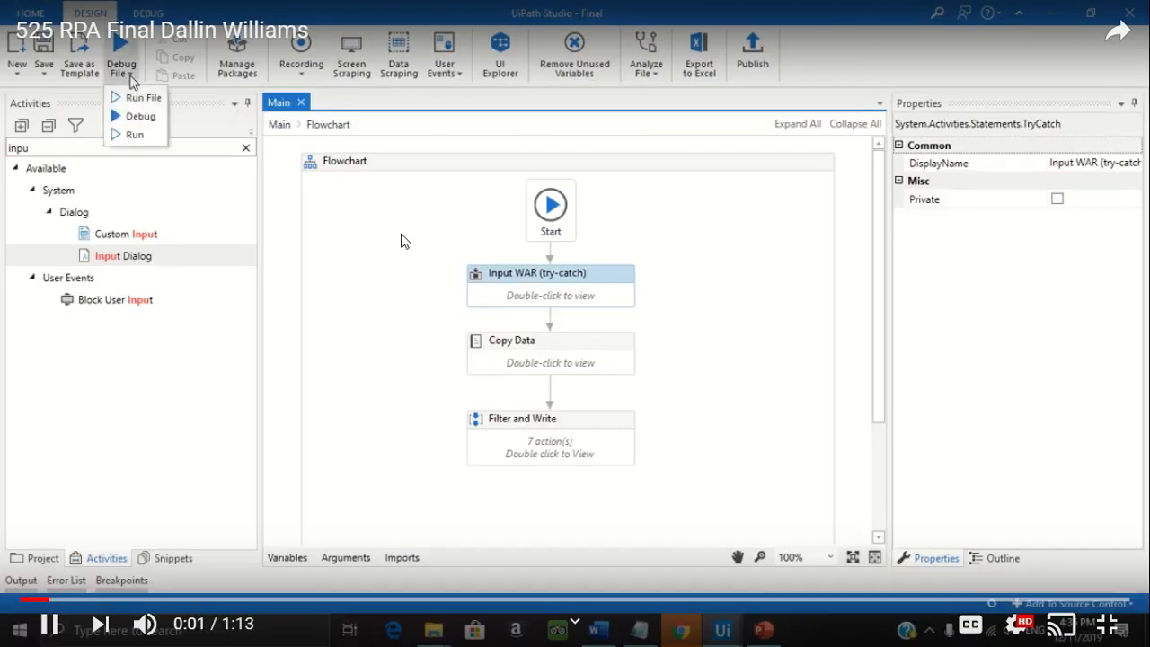
left_click(142, 97)
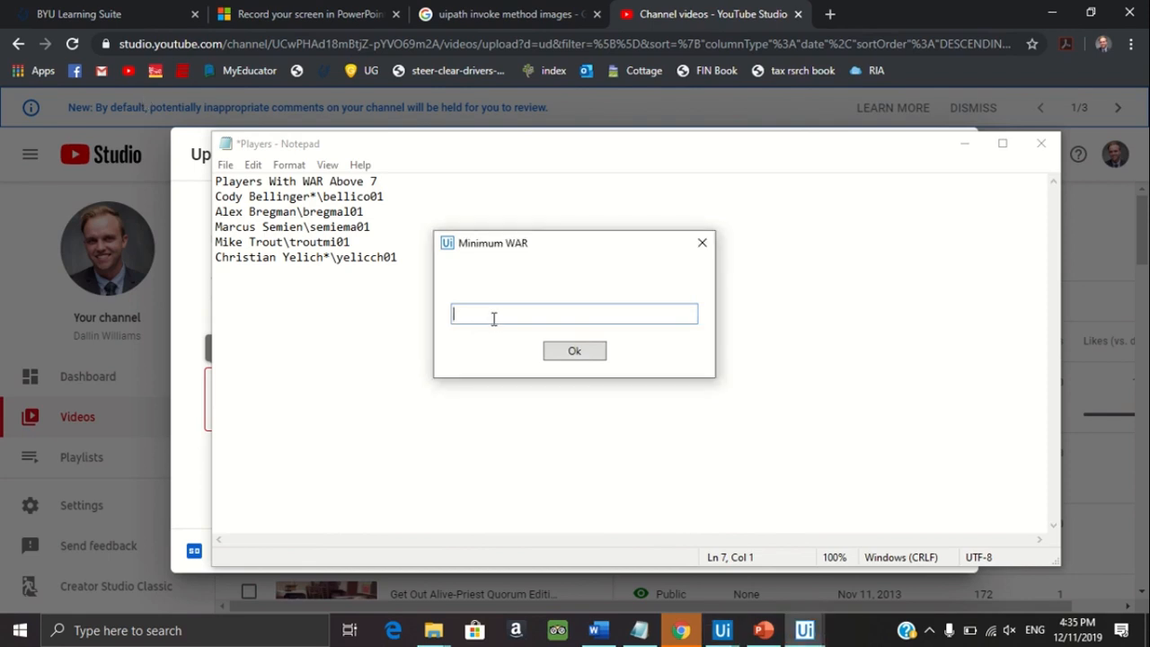
Step: Watch the bot reject 5.5 with a whole-number error, then accept 6 as the minimum WAR
type("5.5")
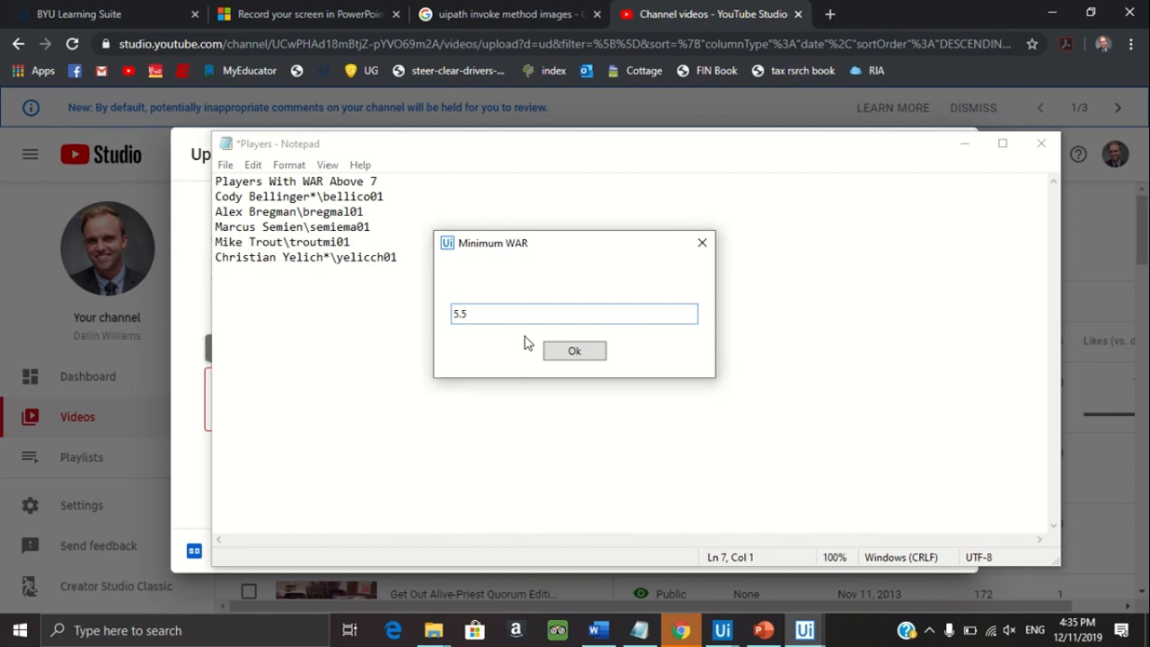
left_click(574, 351)
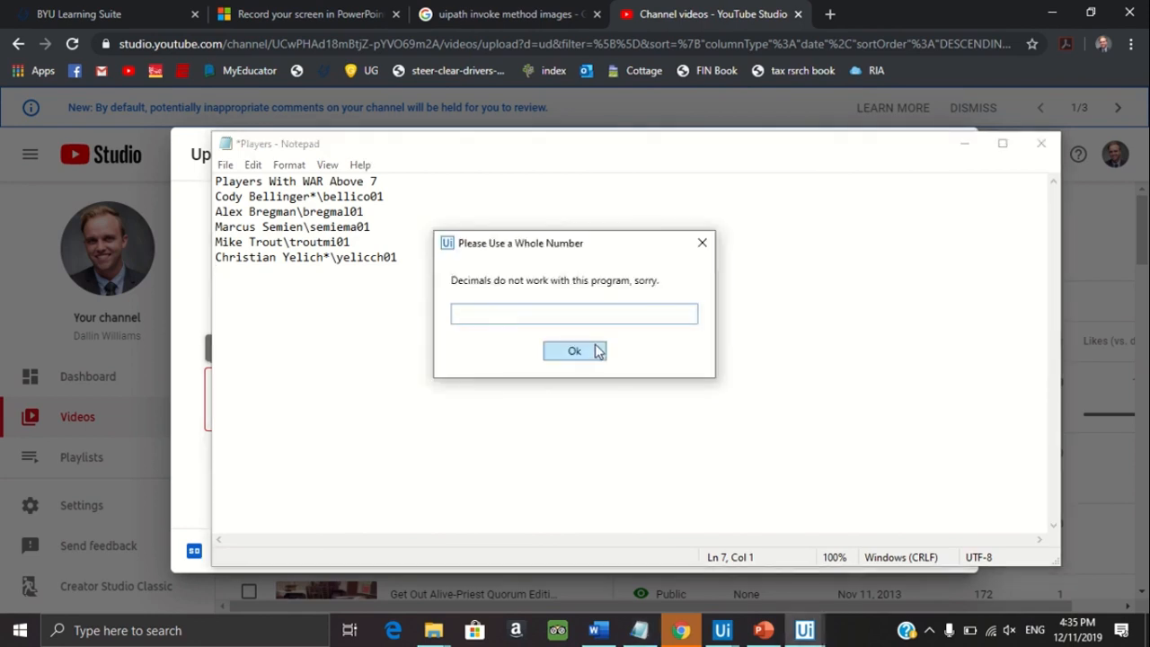
left_click(574, 314)
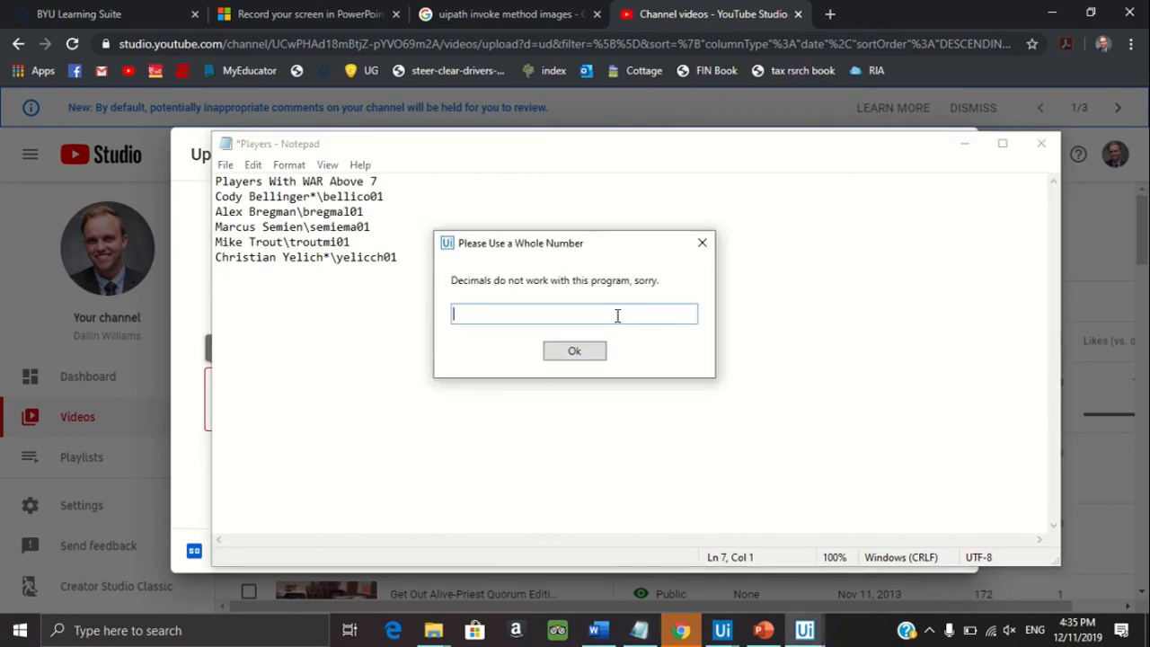
type("6")
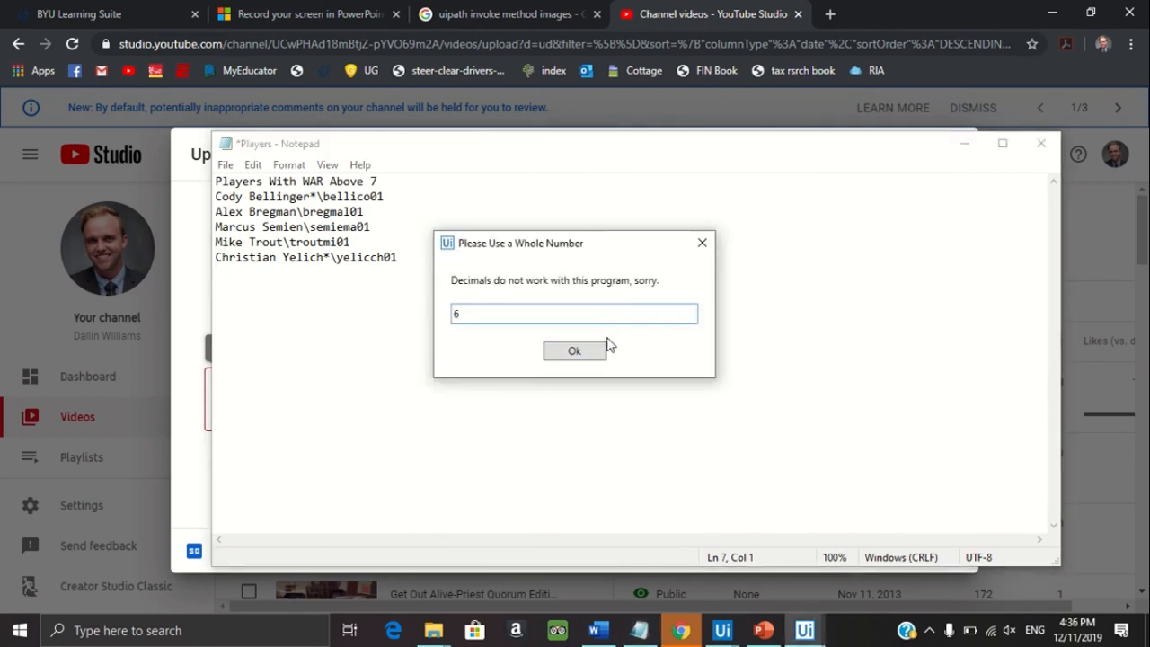
left_click(574, 351)
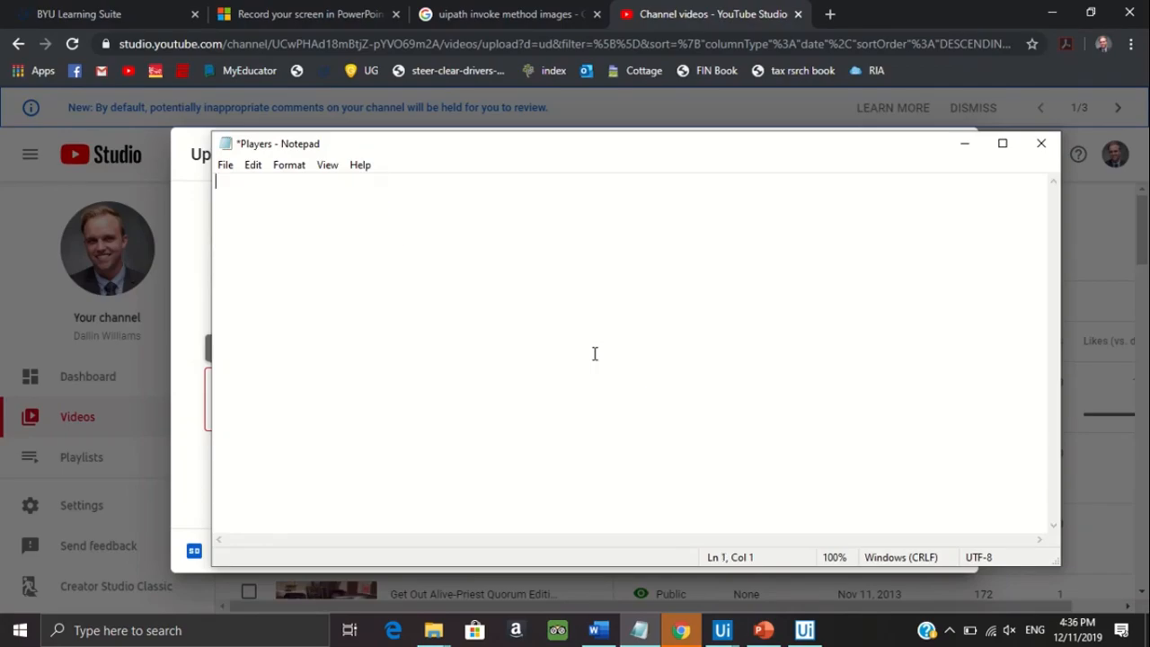
Step: Watch the bot write the 'Players With WAR Above 6' heading, then Bellinger, Donaldson and Marte
type("Players")
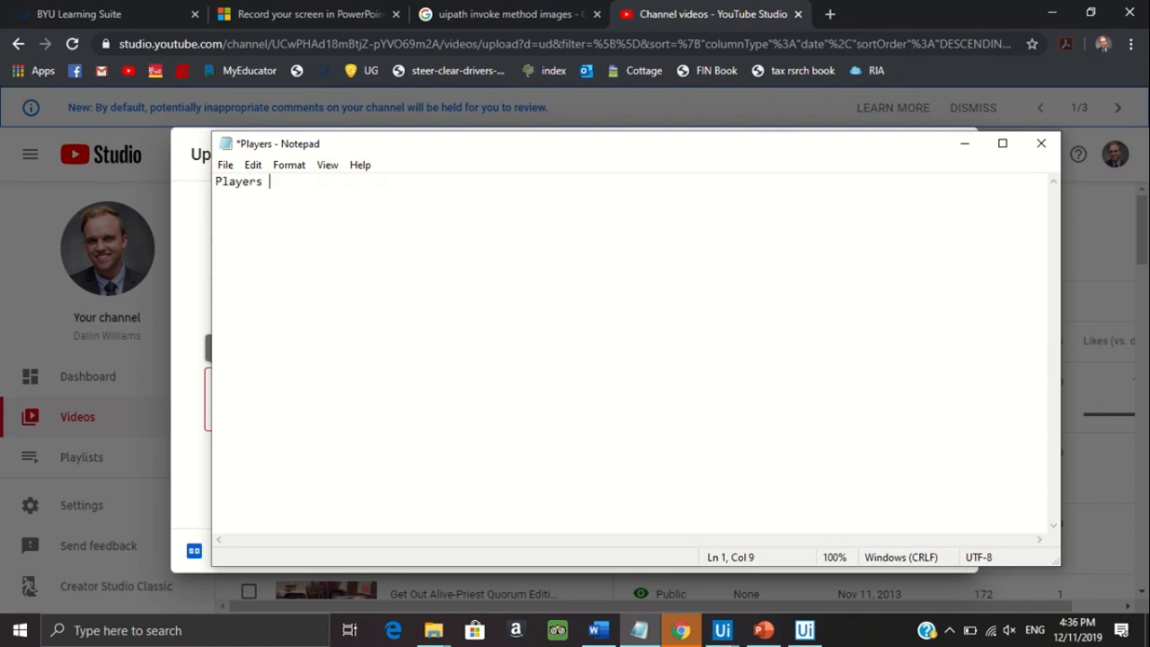
type("With WAR Above 6")
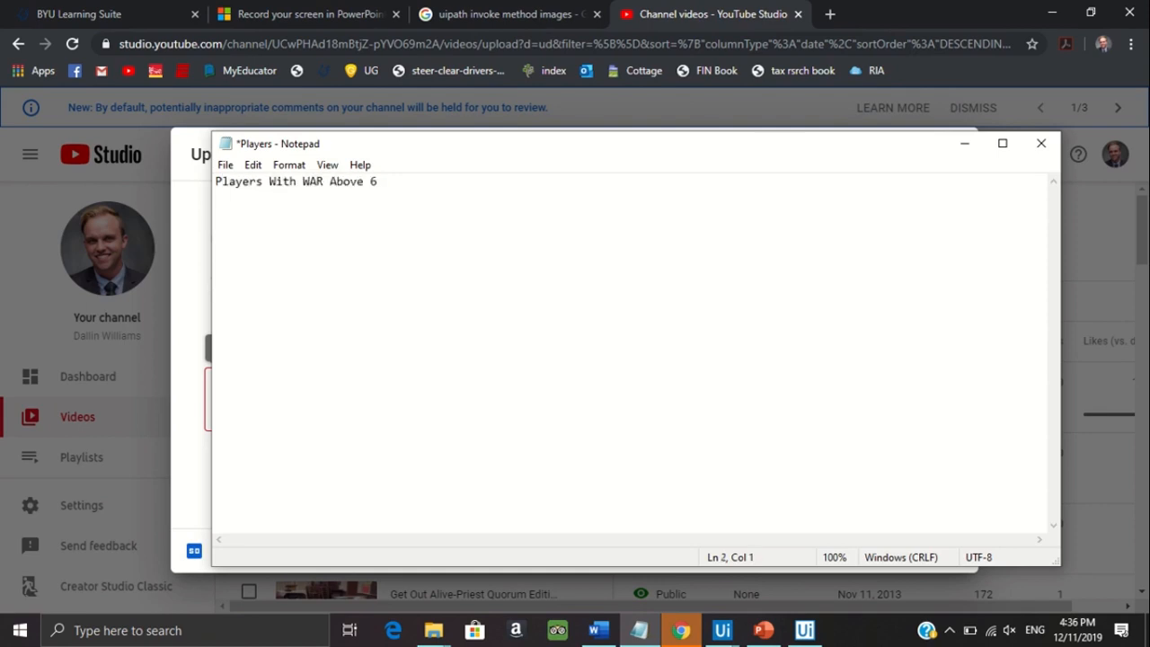
type("Cody Bellinger*\\bellico01")
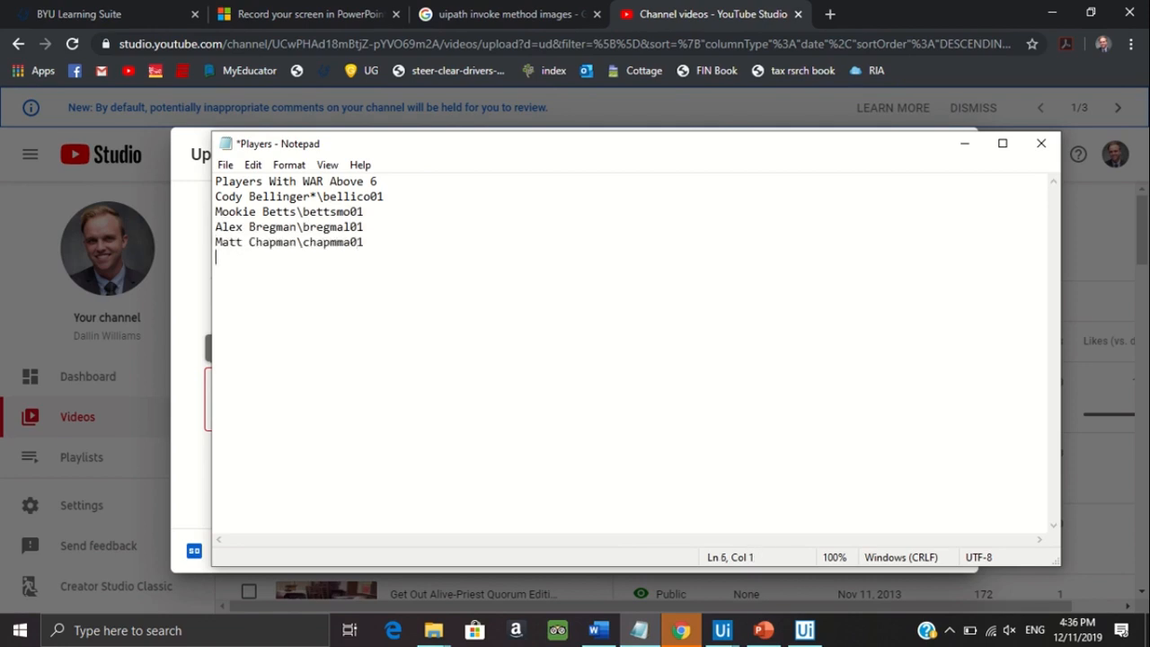
type("Josh Donaldson\\donaljo02")
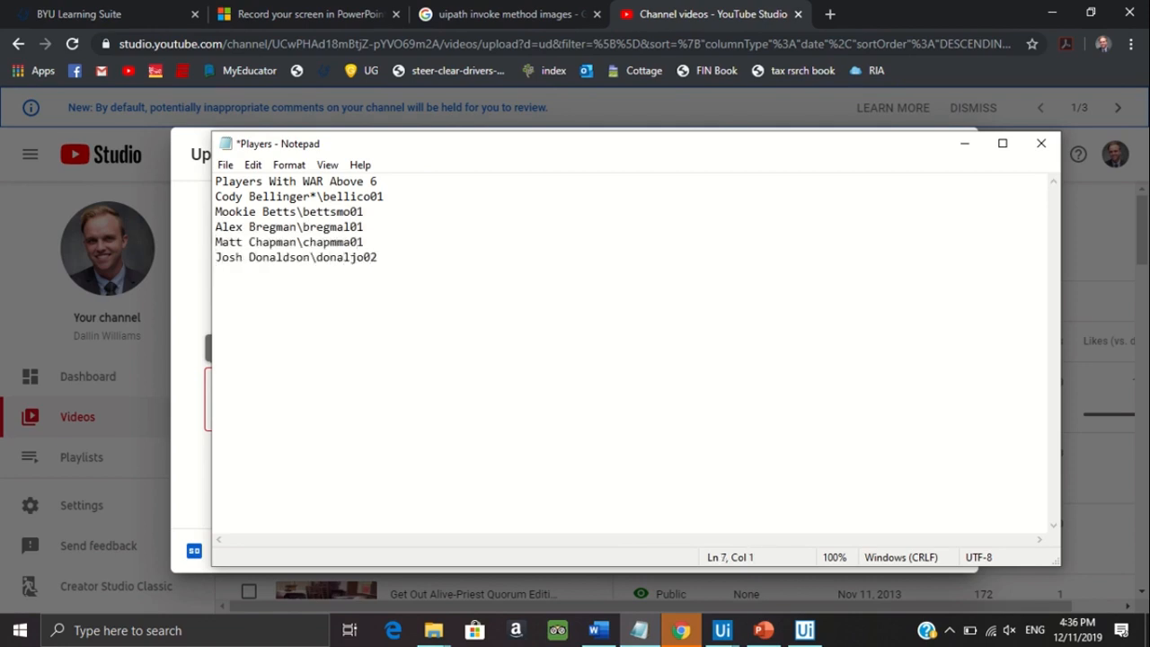
type("Ketel Marte#\\marteke01")
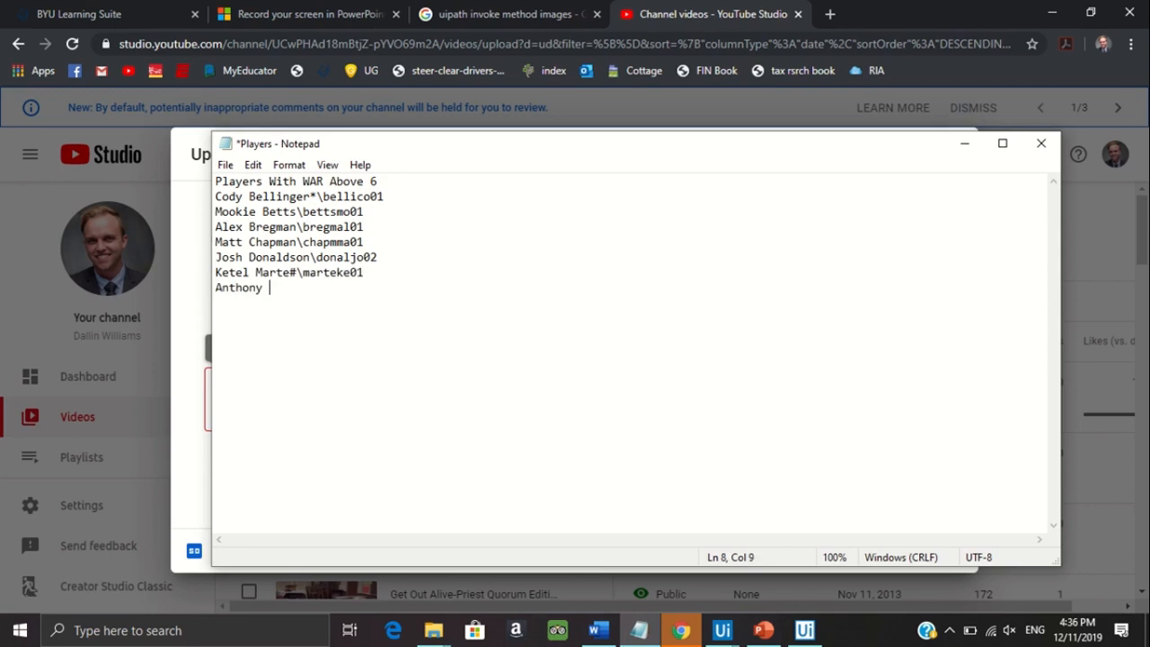
Step: Watch it add Rendon, Story and Trout until the video ends on suggested videos
type("Rendon\\rendoan01")
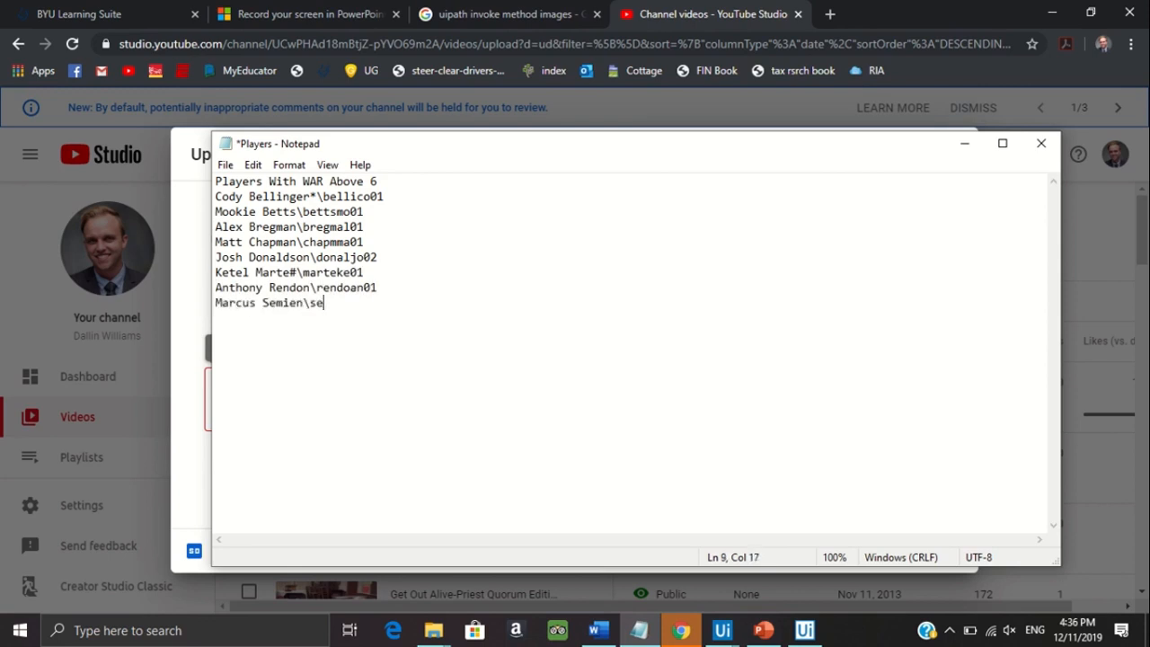
type("miema01")
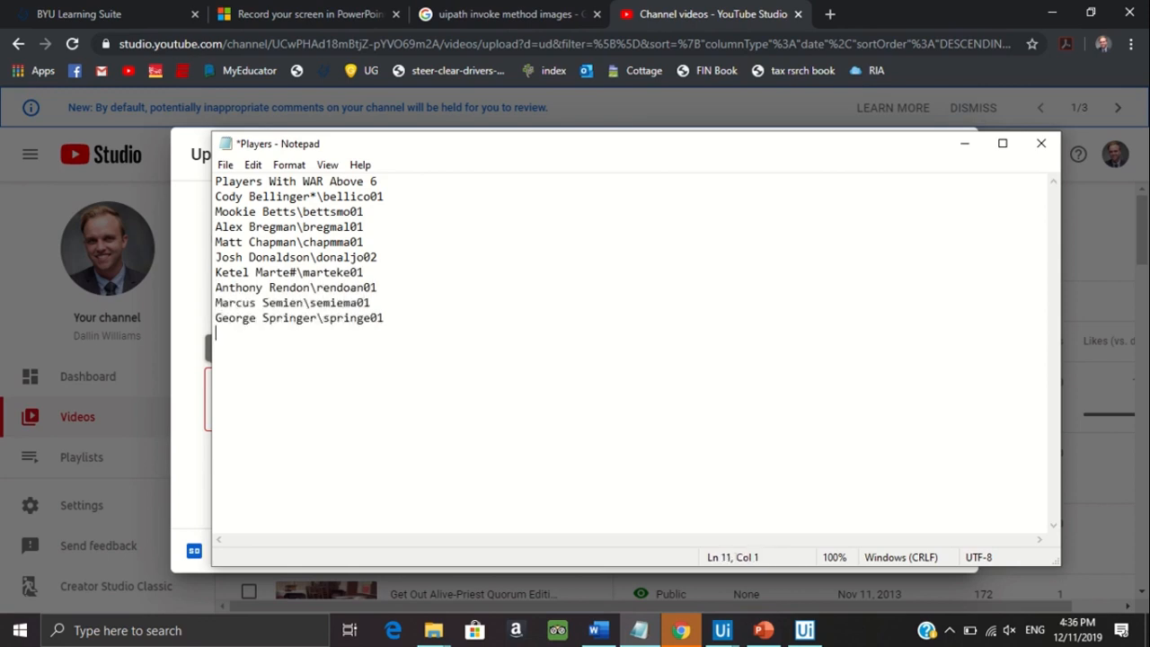
type("Trevor Story\\storytr01")
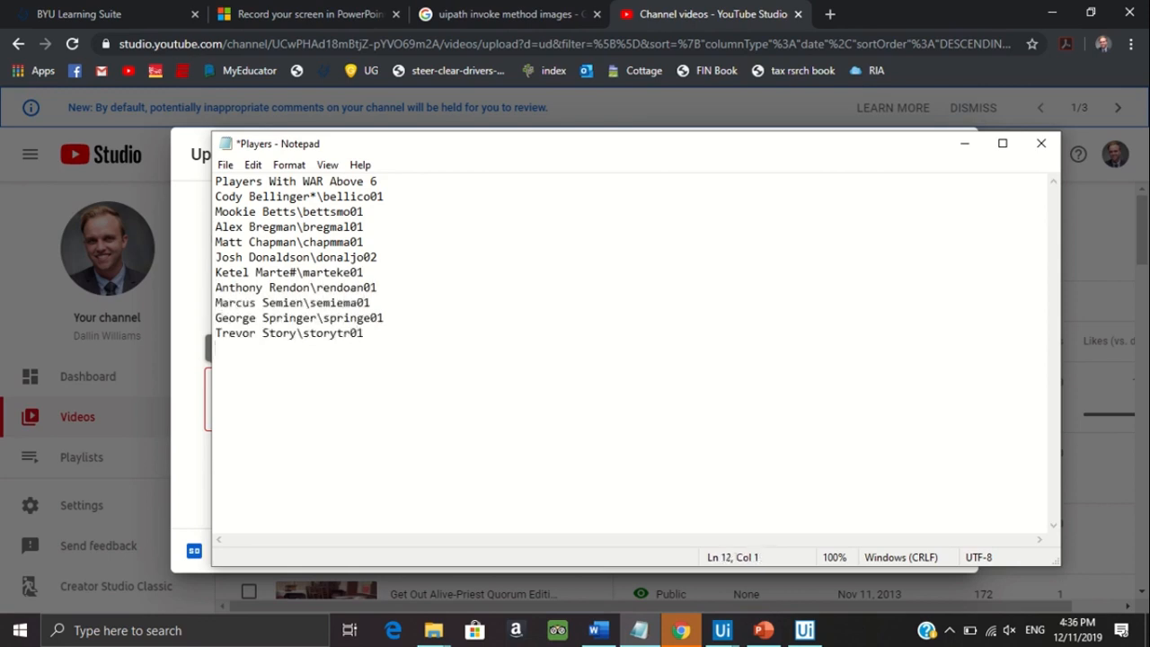
type("Mike Trout\\troutmi01")
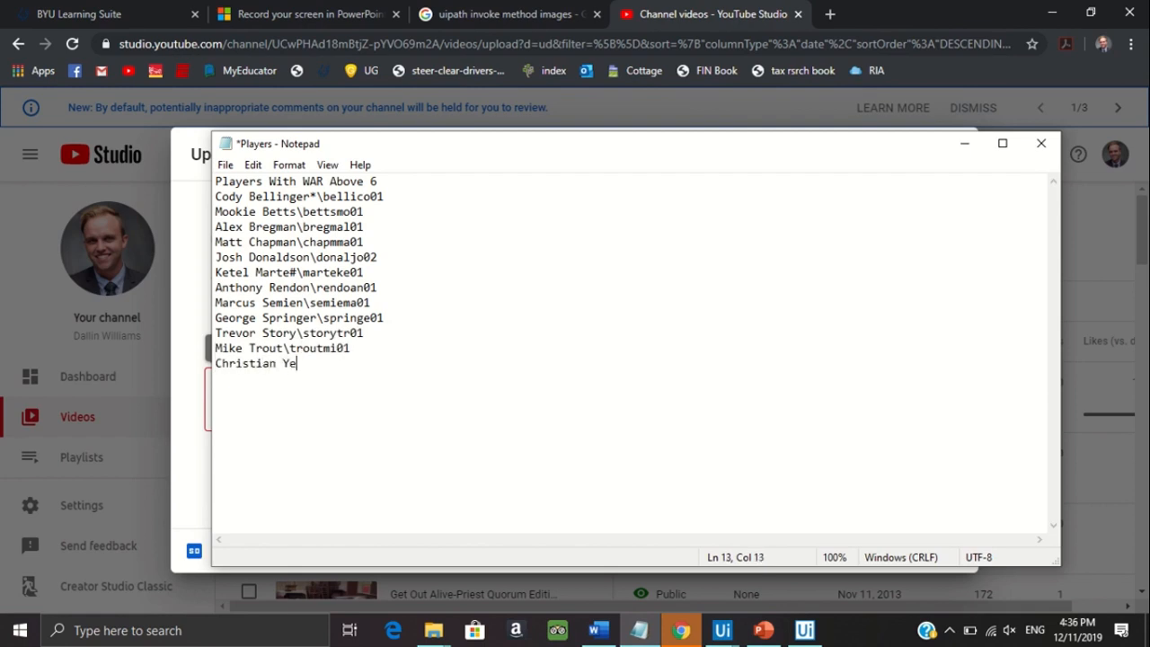
left_click(721, 629)
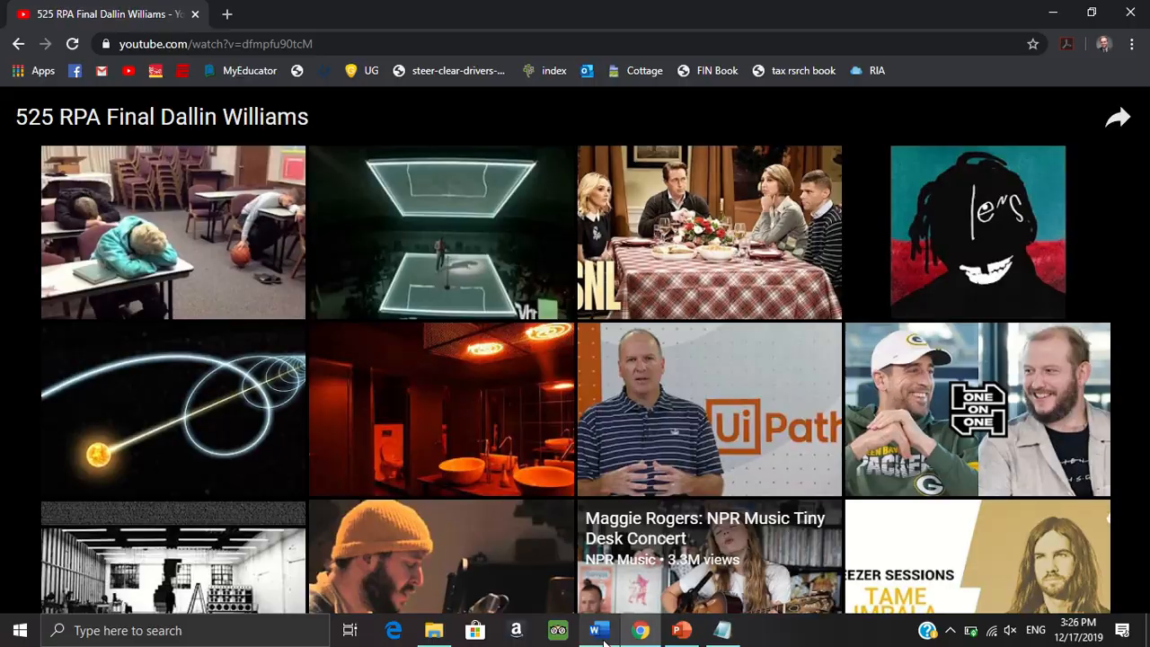
Step: Switch back to the RPA Final Exam in Word and clear the text selection
left_click(598, 629)
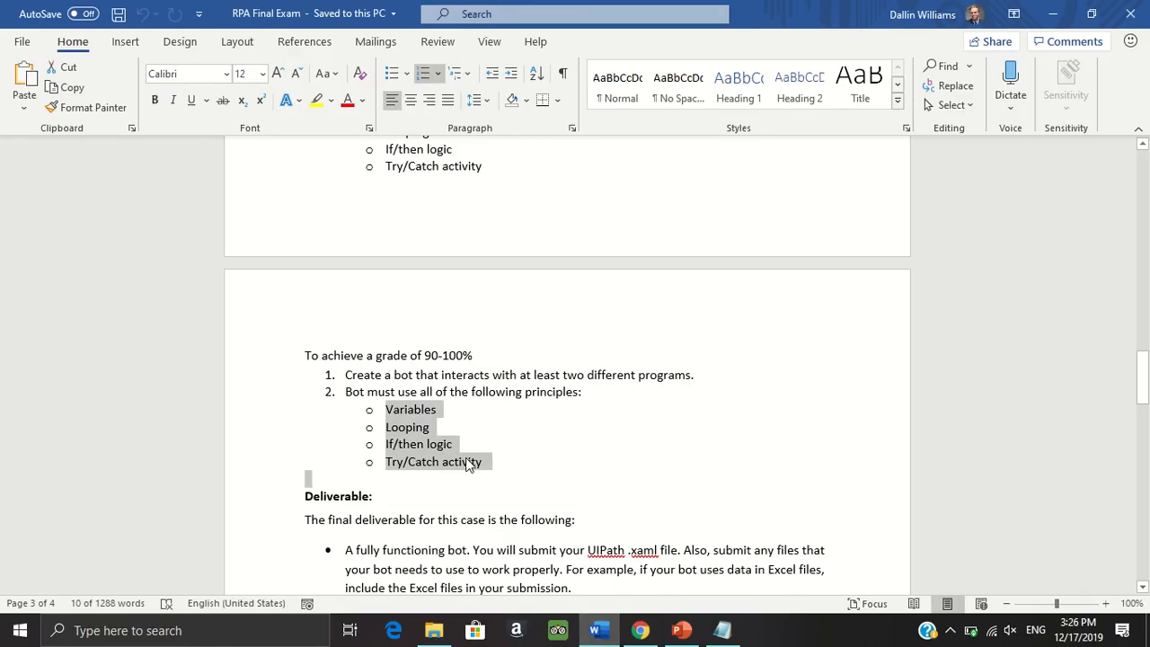
left_click(448, 415)
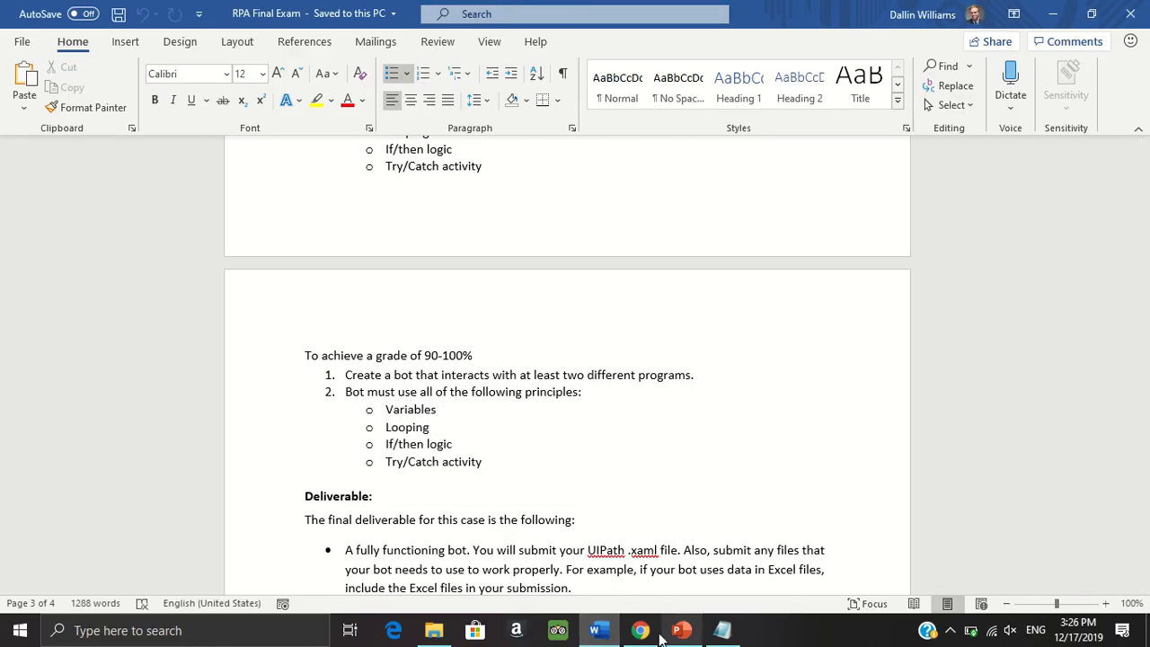
mouse_move(680, 629)
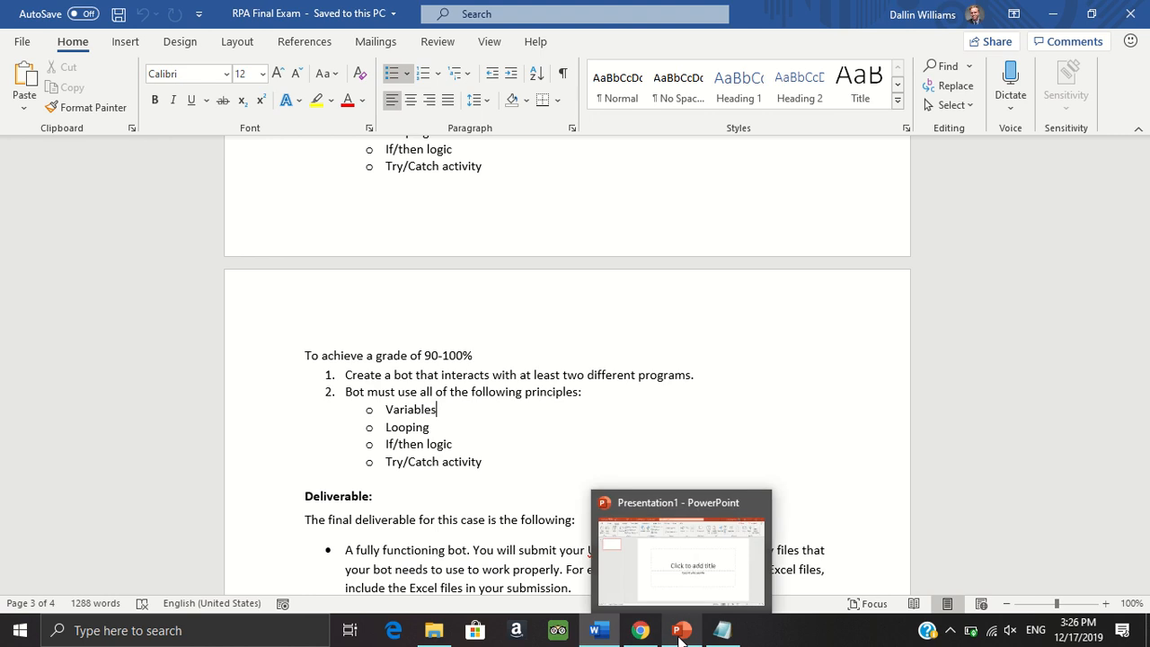